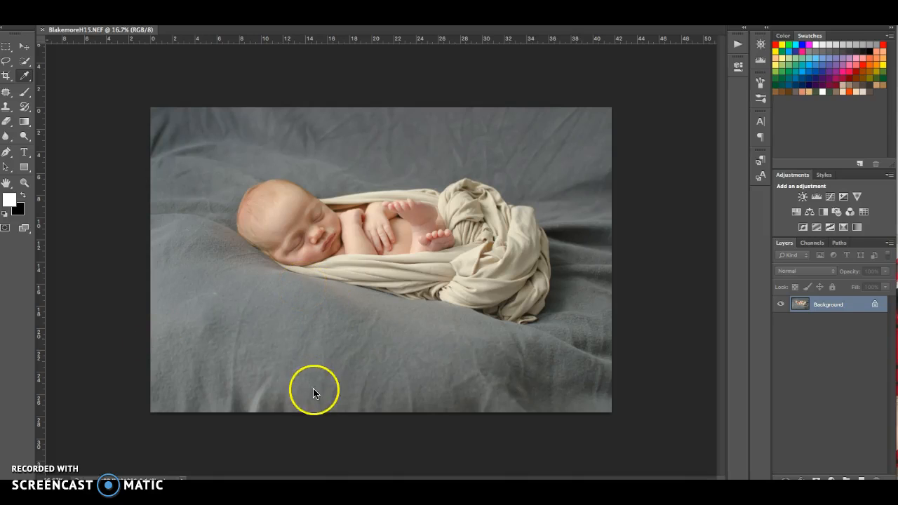
pyautogui.moveTo(359, 421)
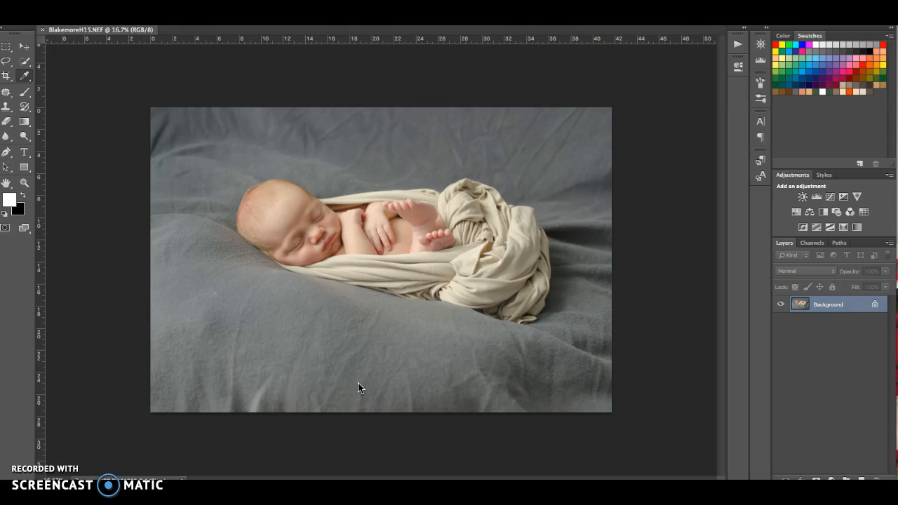
pyautogui.moveTo(376, 291)
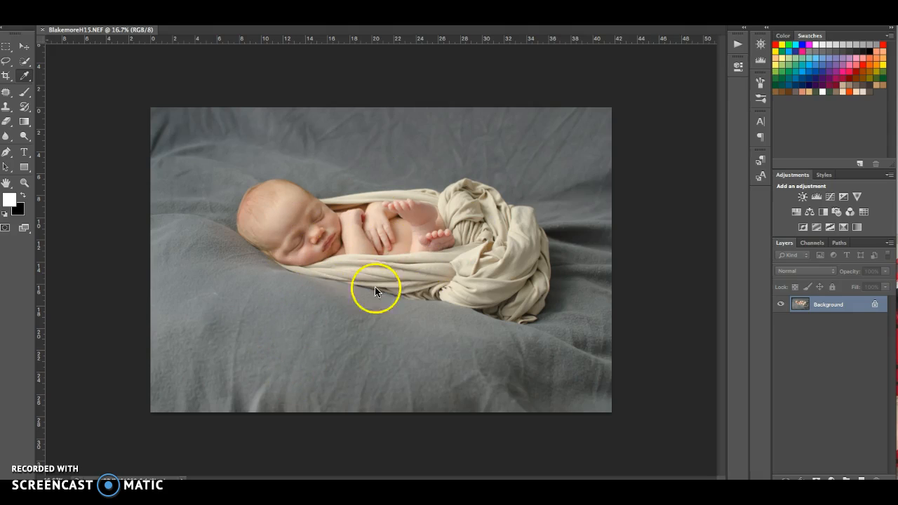
pyautogui.moveTo(270, 382)
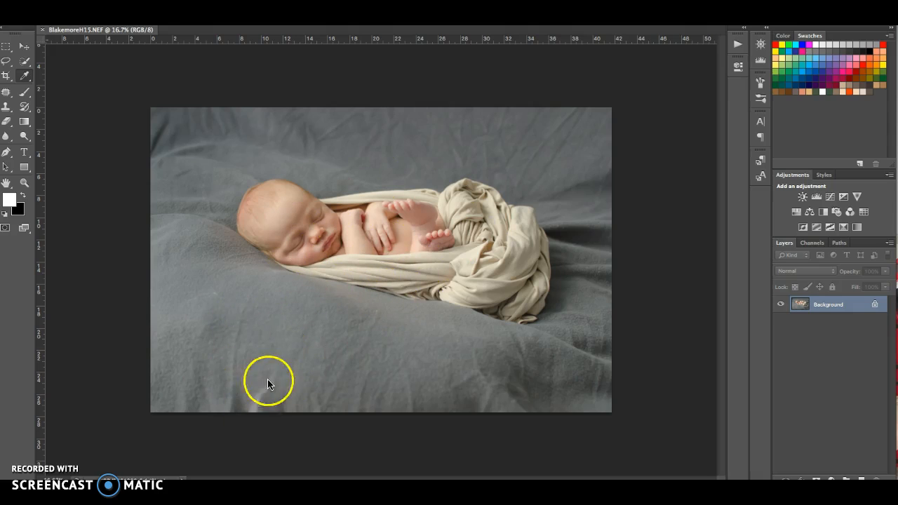
pyautogui.moveTo(492, 393)
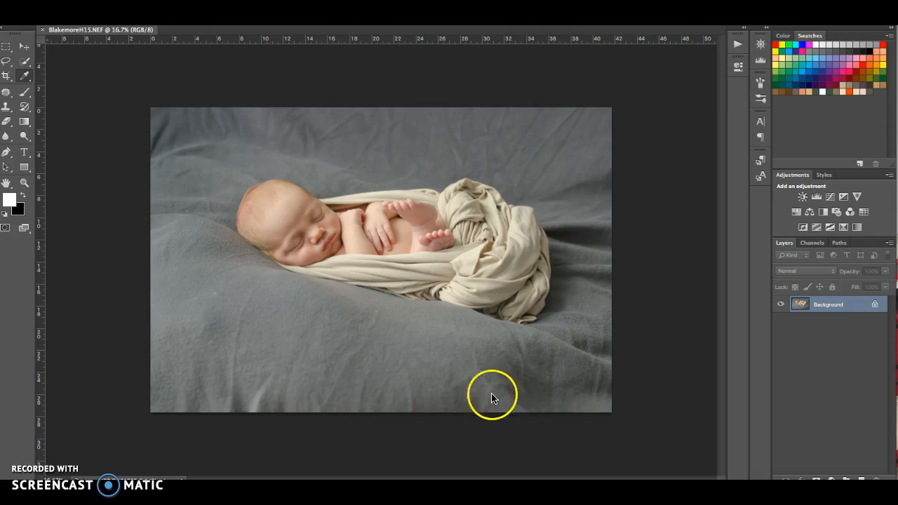
pyautogui.moveTo(231, 424)
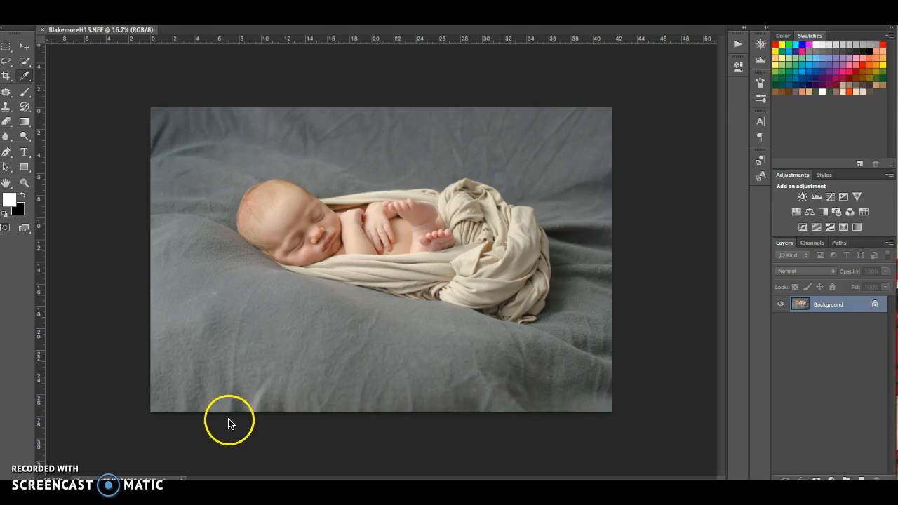
pyautogui.moveTo(491, 295)
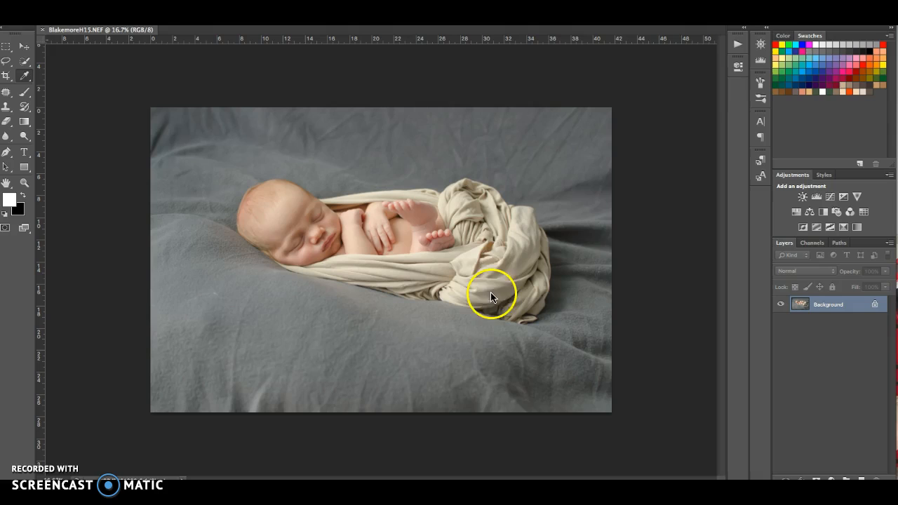
pyautogui.moveTo(318, 246)
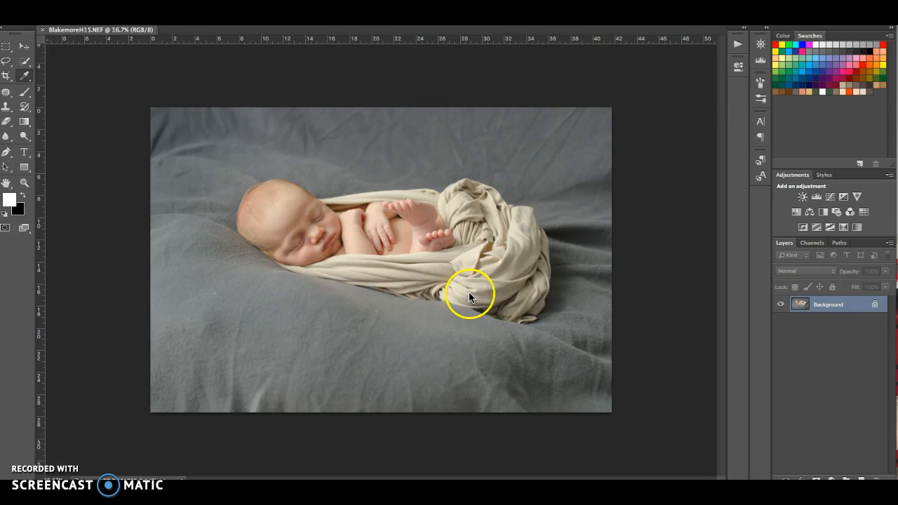
pyautogui.moveTo(503, 334)
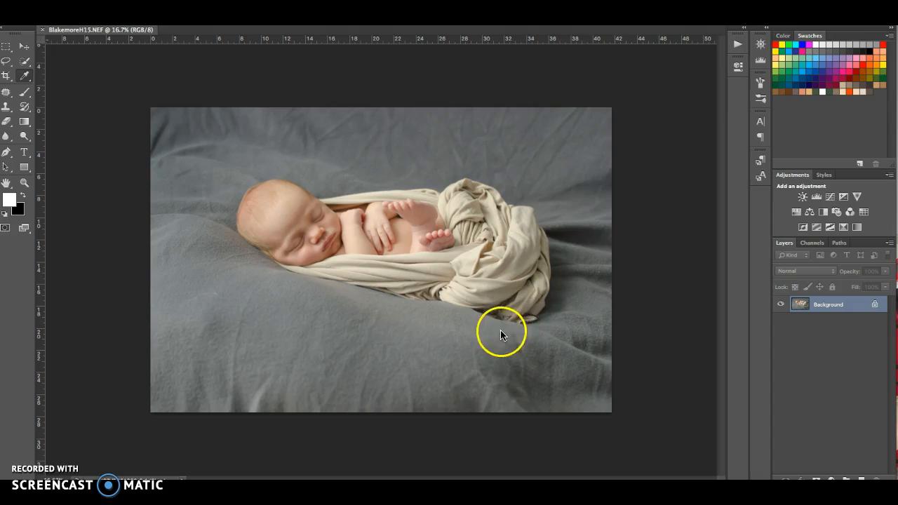
pyautogui.moveTo(674, 320)
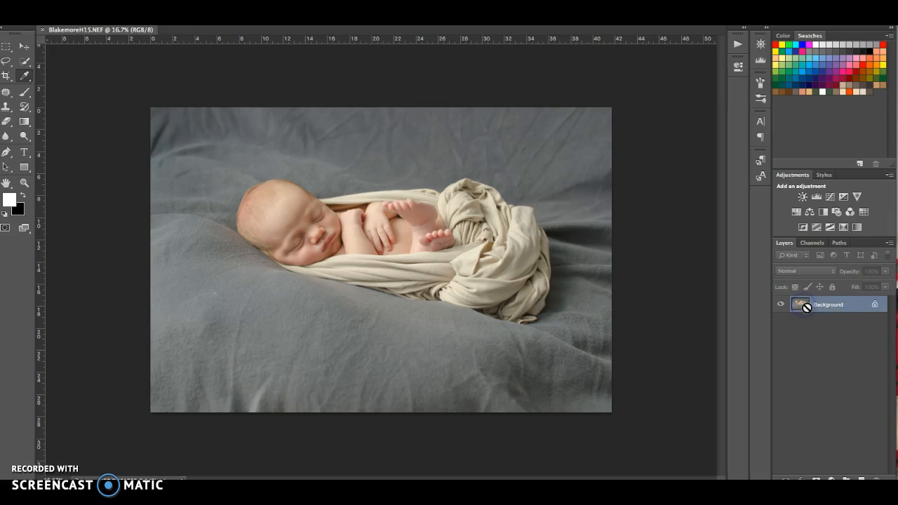
# Duplicate the Background into Layer 1 with Ctrl+J and keep Layer 1 active
pyautogui.press('ctrl+j')
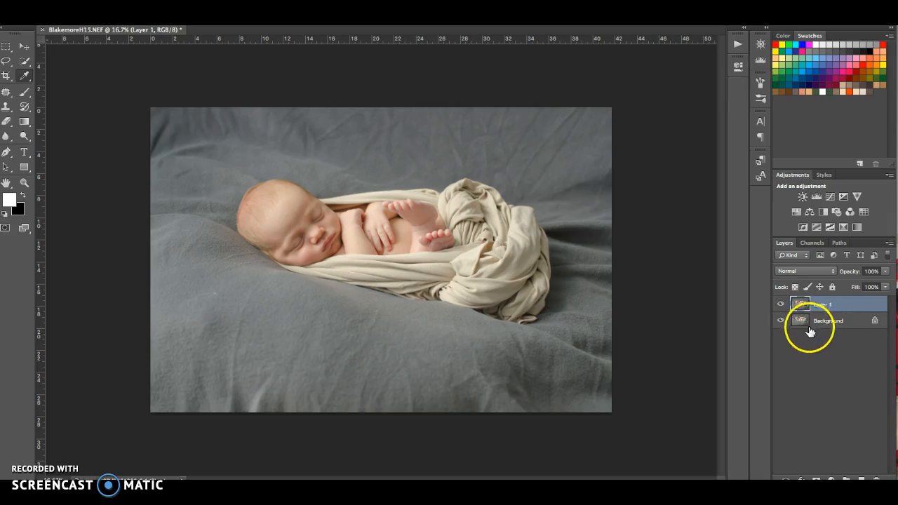
pyautogui.click(828, 320)
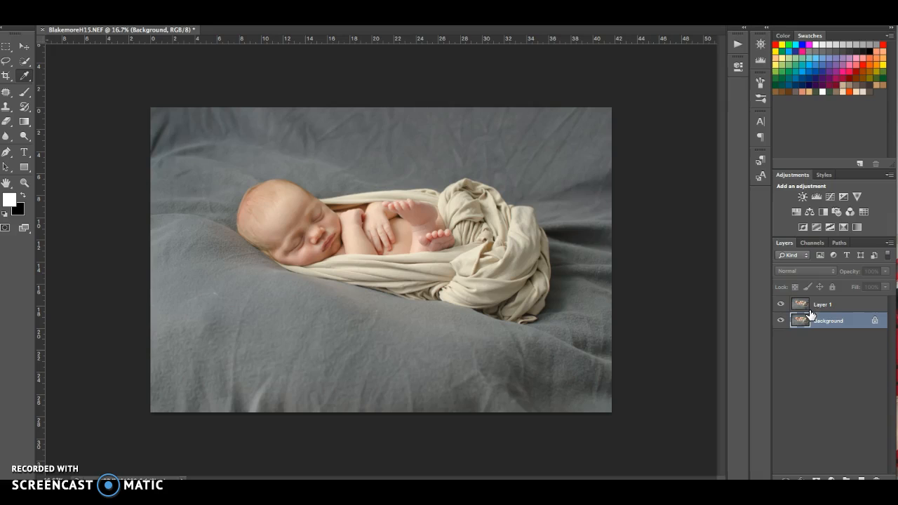
pyautogui.click(823, 303)
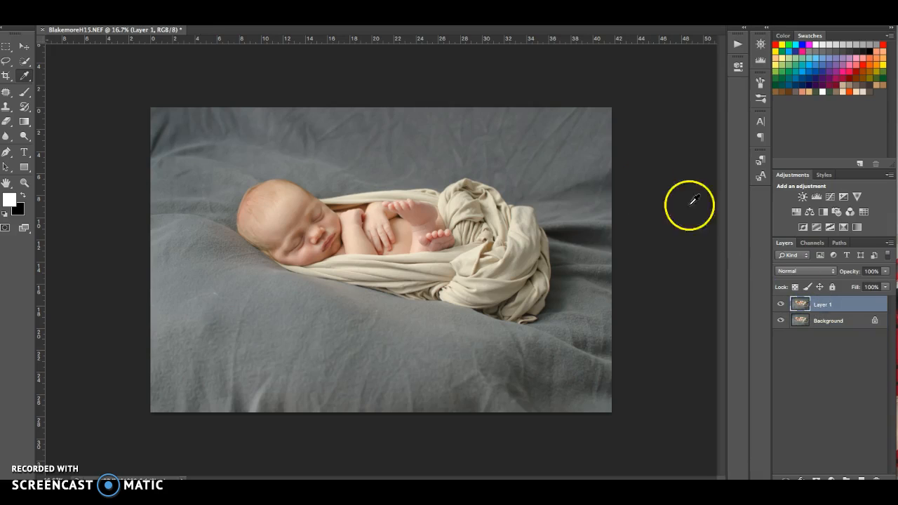
# Sample the blanket's grey with the Eyedropper as the foreground colour
pyautogui.click(24, 76)
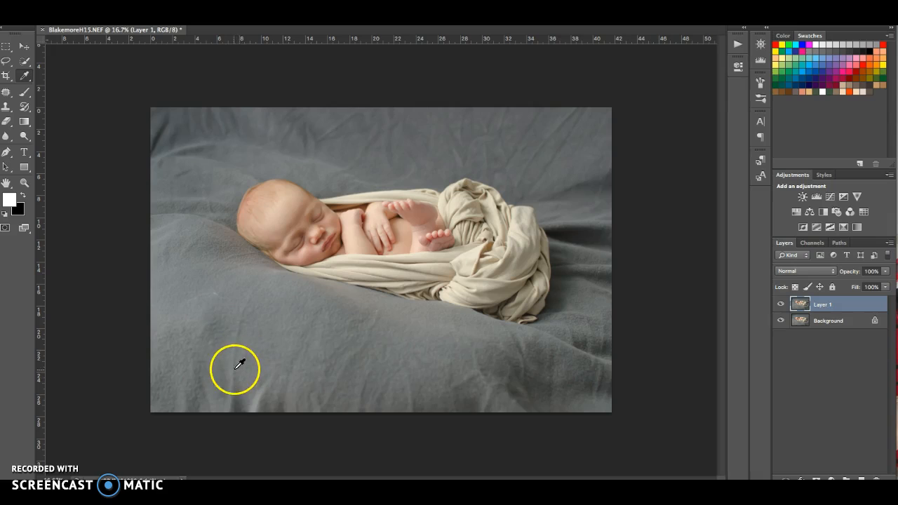
pyautogui.moveTo(236, 360)
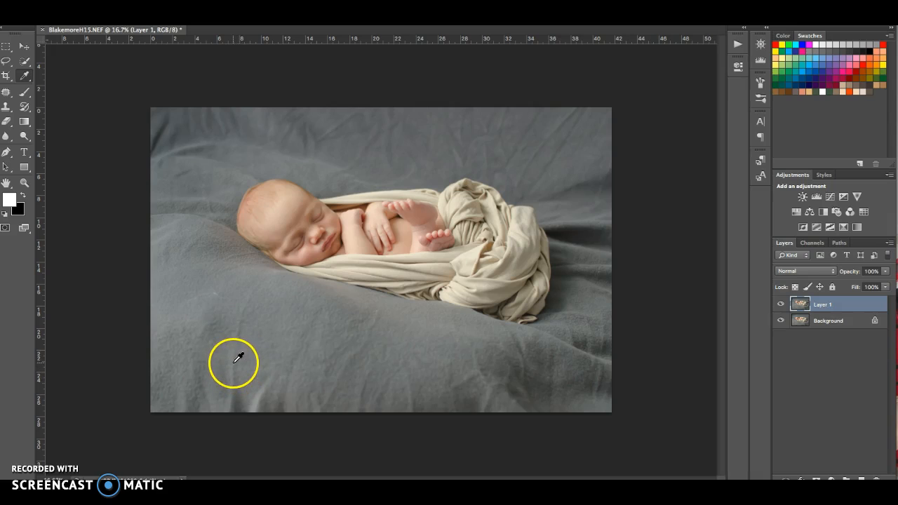
pyautogui.moveTo(242, 364)
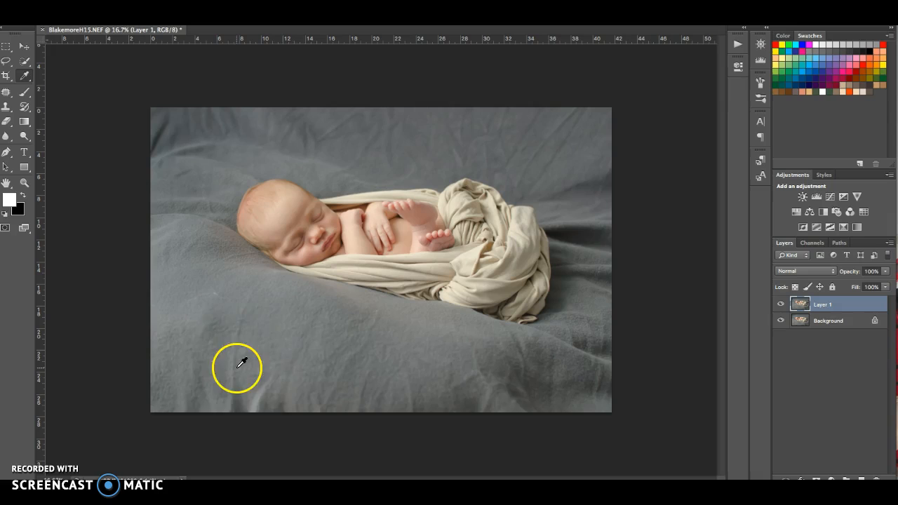
pyautogui.moveTo(455, 265)
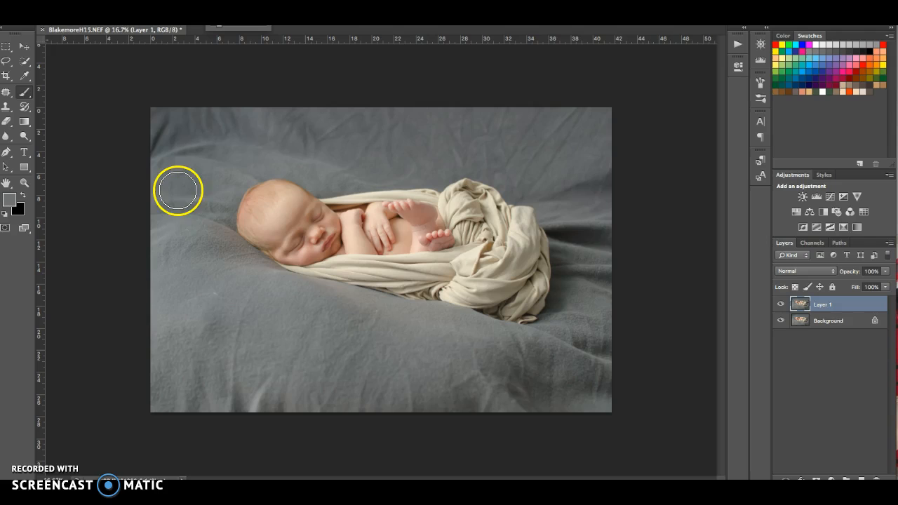
pyautogui.moveTo(186, 203)
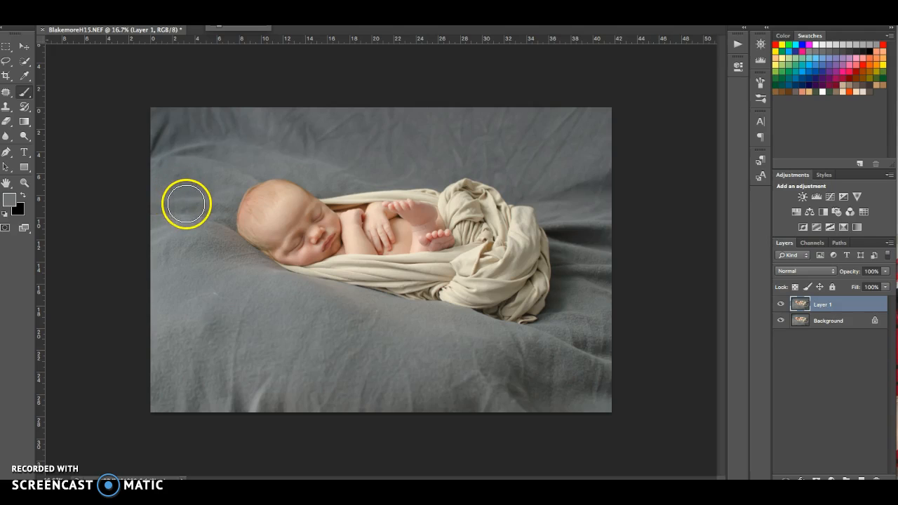
pyautogui.moveTo(181, 207)
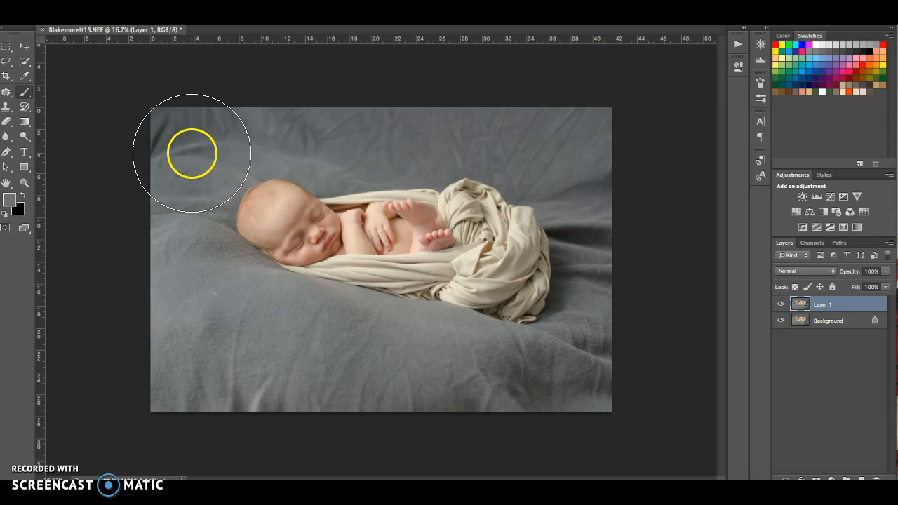
pyautogui.moveTo(177, 146)
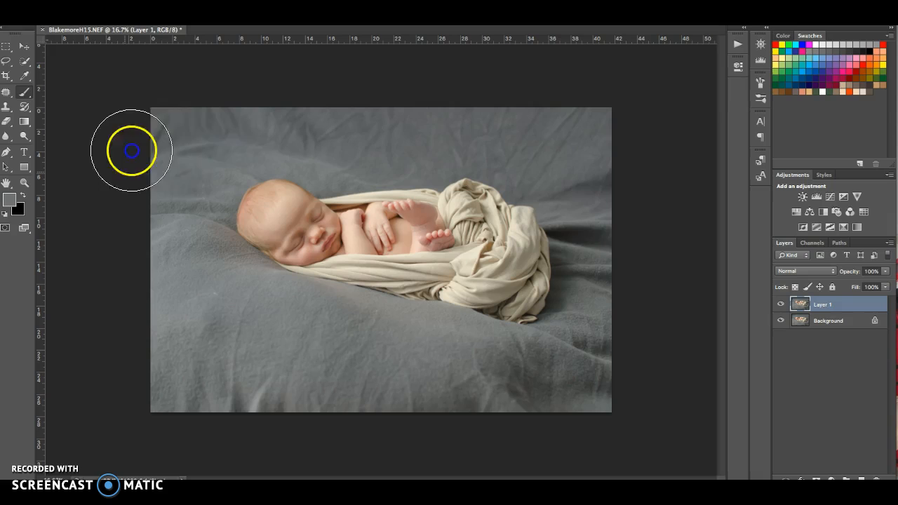
pyautogui.moveTo(146, 126)
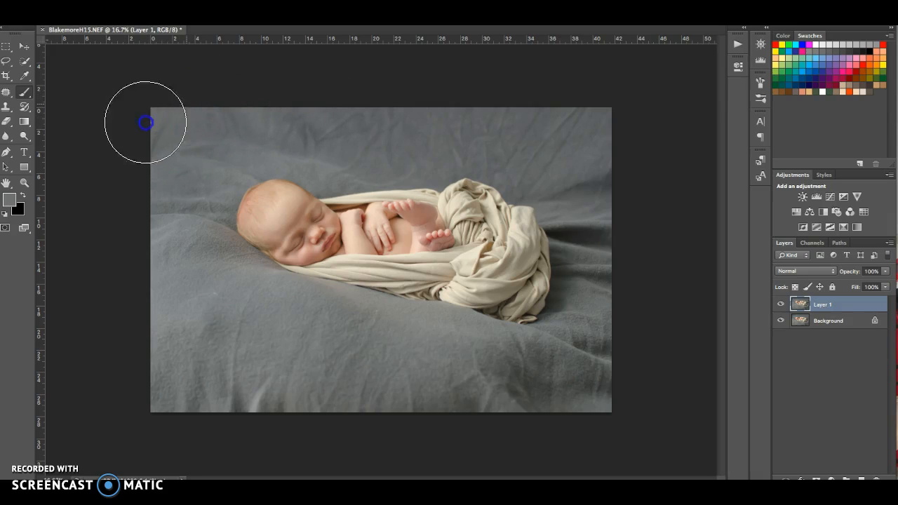
pyautogui.moveTo(138, 286)
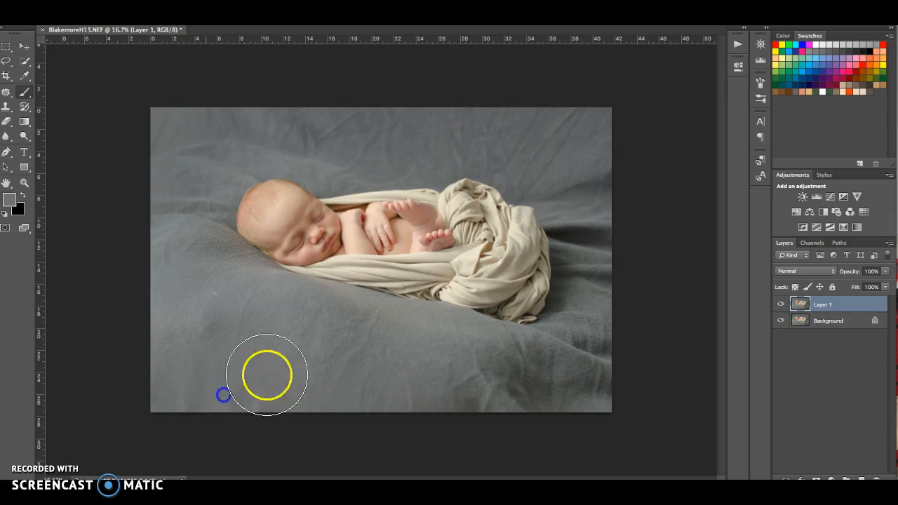
pyautogui.moveTo(504, 402)
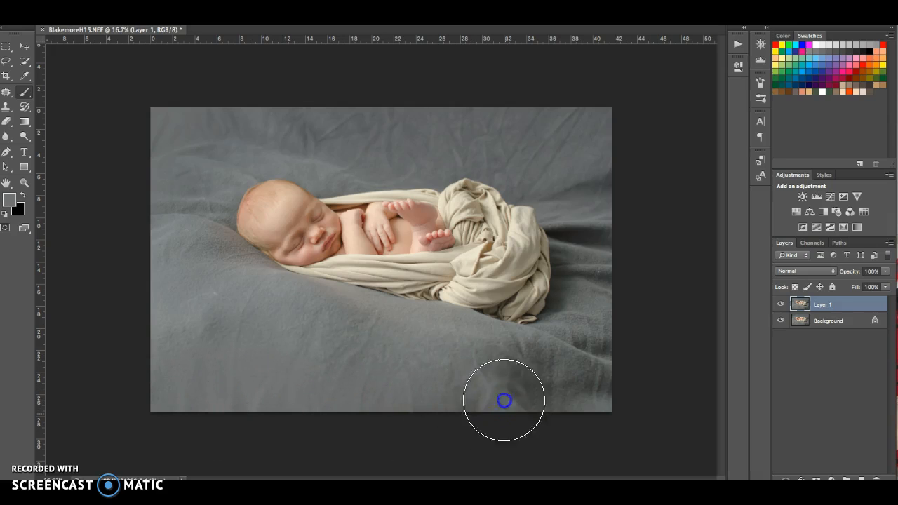
pyautogui.moveTo(191, 375)
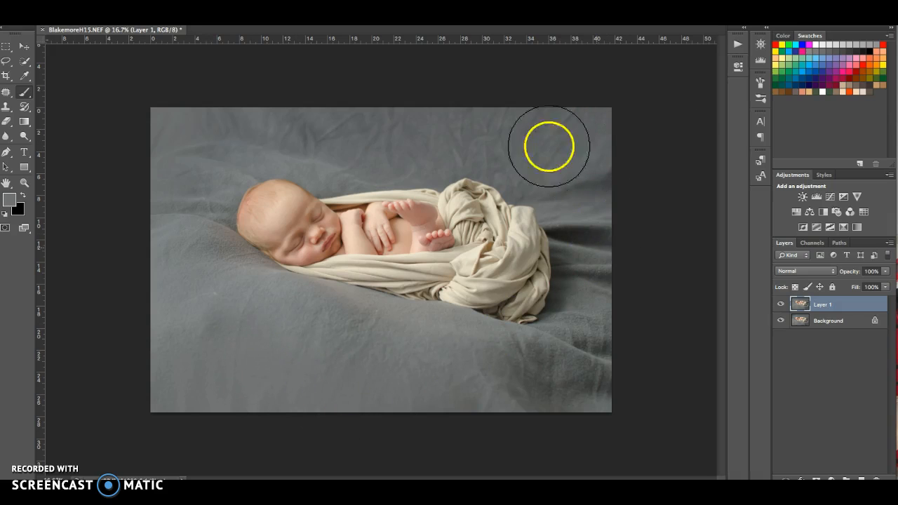
pyautogui.moveTo(42, 71)
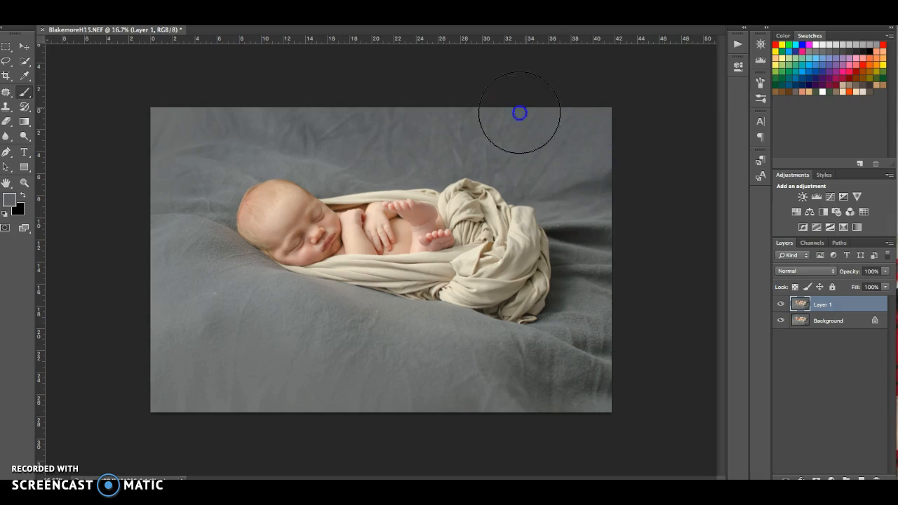
pyautogui.moveTo(592, 197)
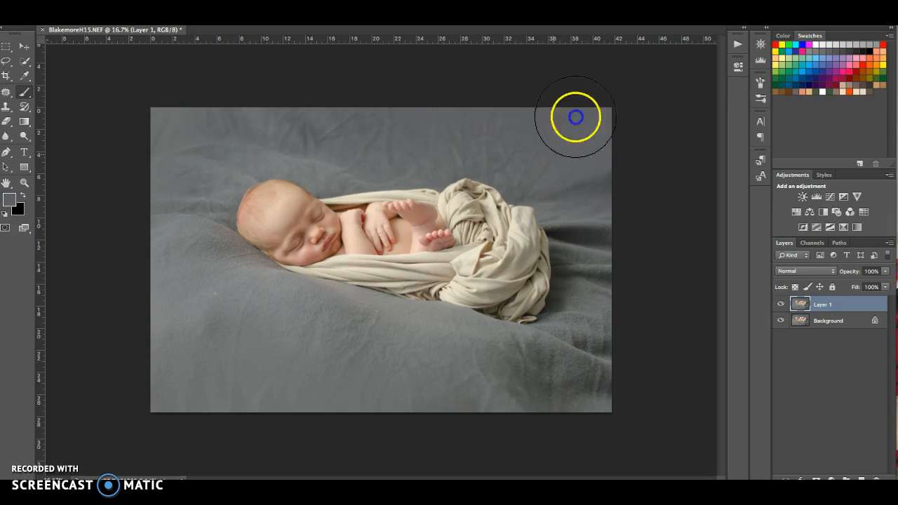
pyautogui.moveTo(598, 366)
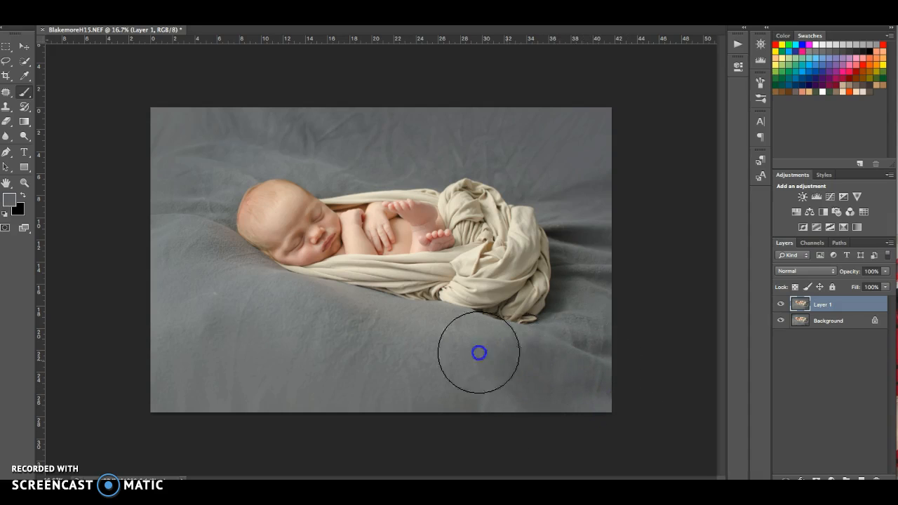
pyautogui.moveTo(592, 347)
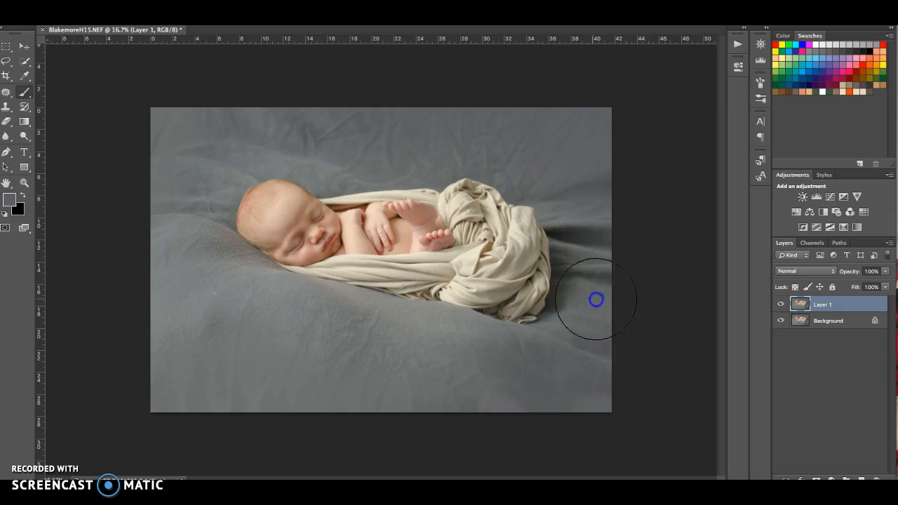
pyautogui.moveTo(674, 261)
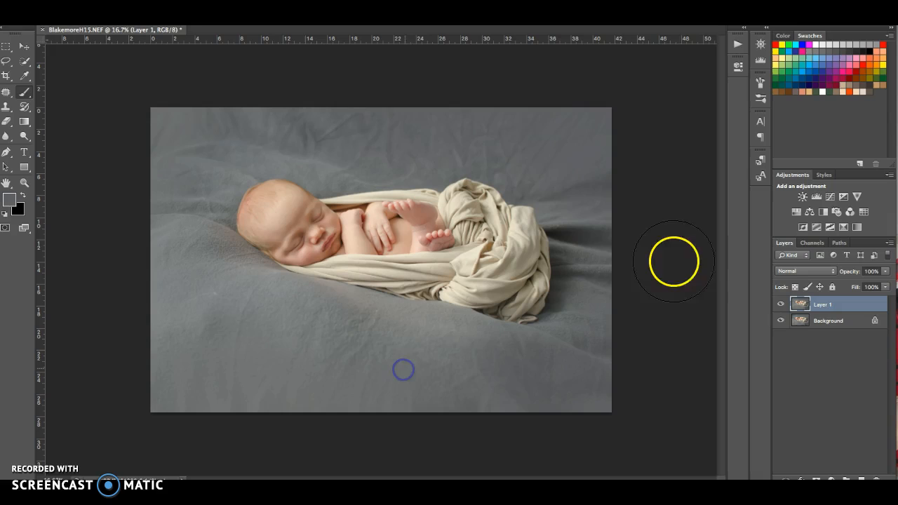
pyautogui.moveTo(321, 125)
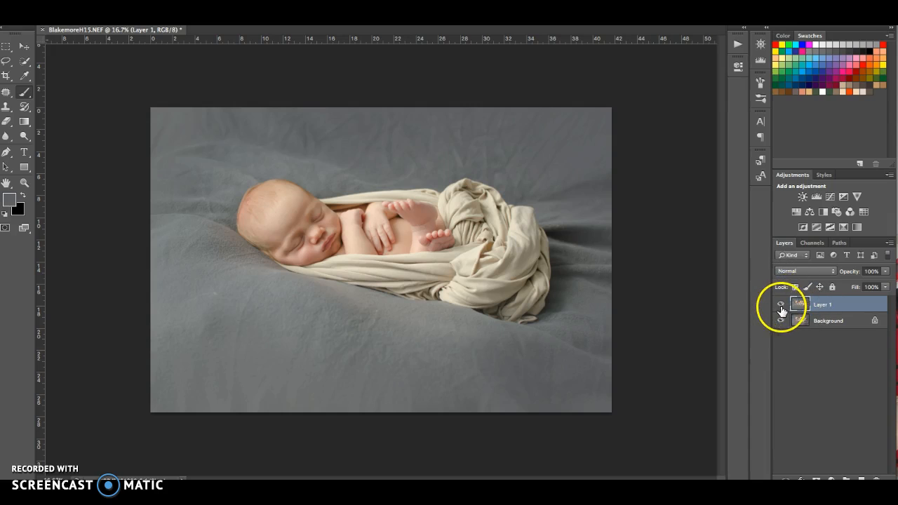
pyautogui.click(781, 303)
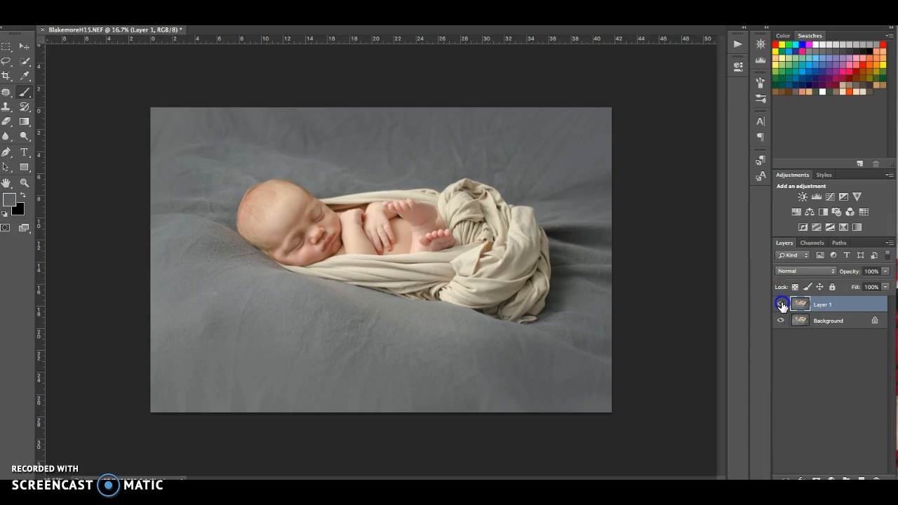
pyautogui.click(781, 303)
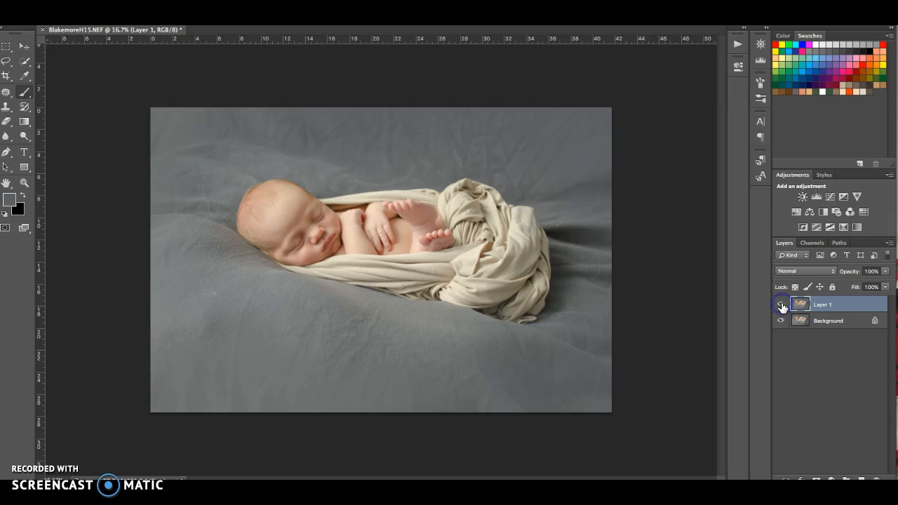
pyautogui.click(780, 303)
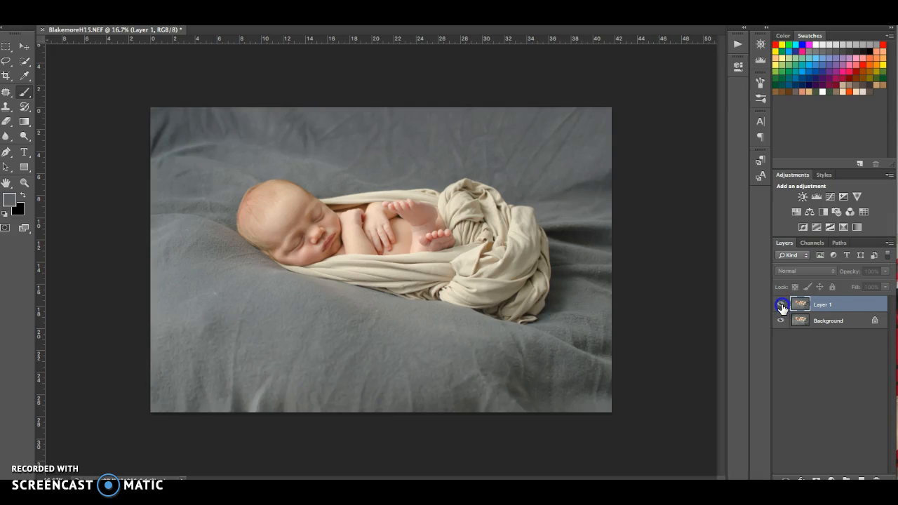
pyautogui.click(780, 303)
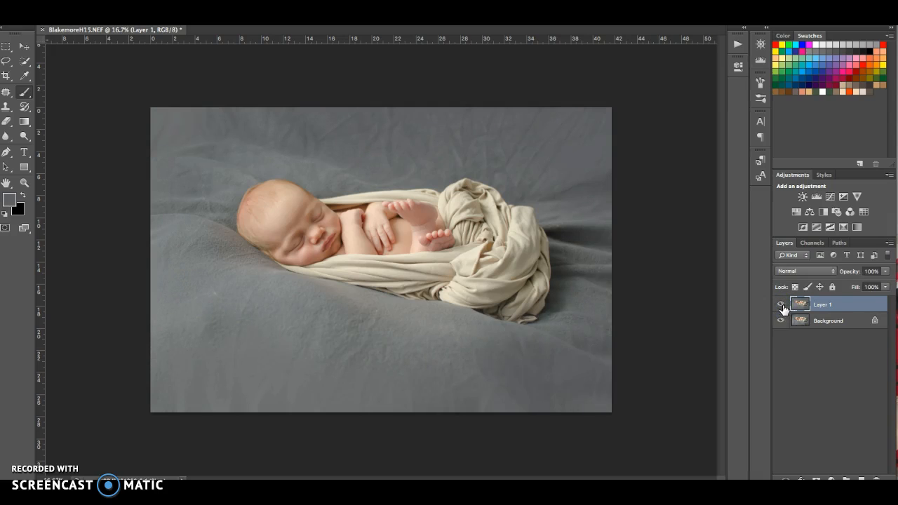